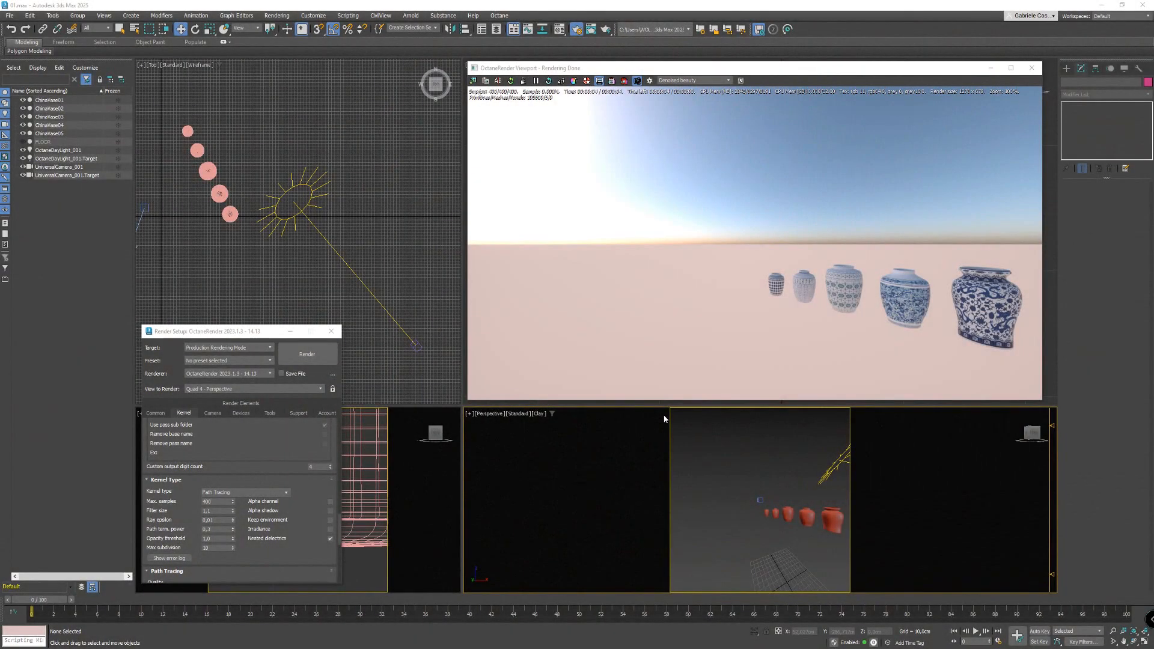
{"action": "mouse_move", "coordinate": [802, 492]}
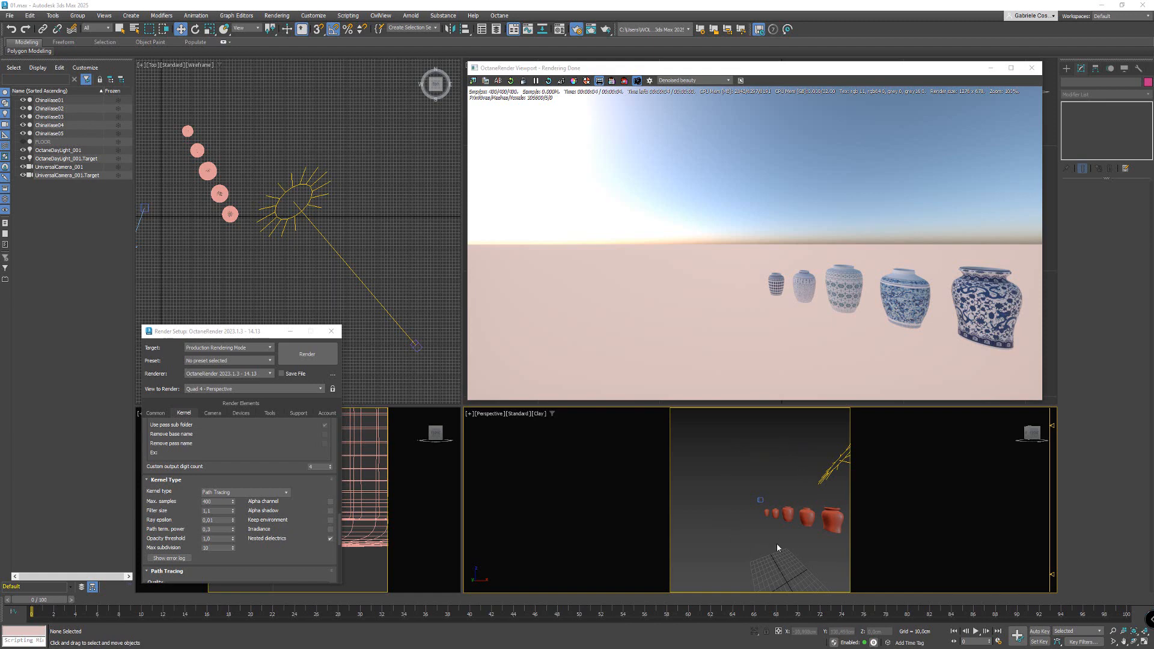
- Select the OctaneDaylight so its environment HDRI texture can be edited
{"action": "left_click", "coordinate": [830, 519]}
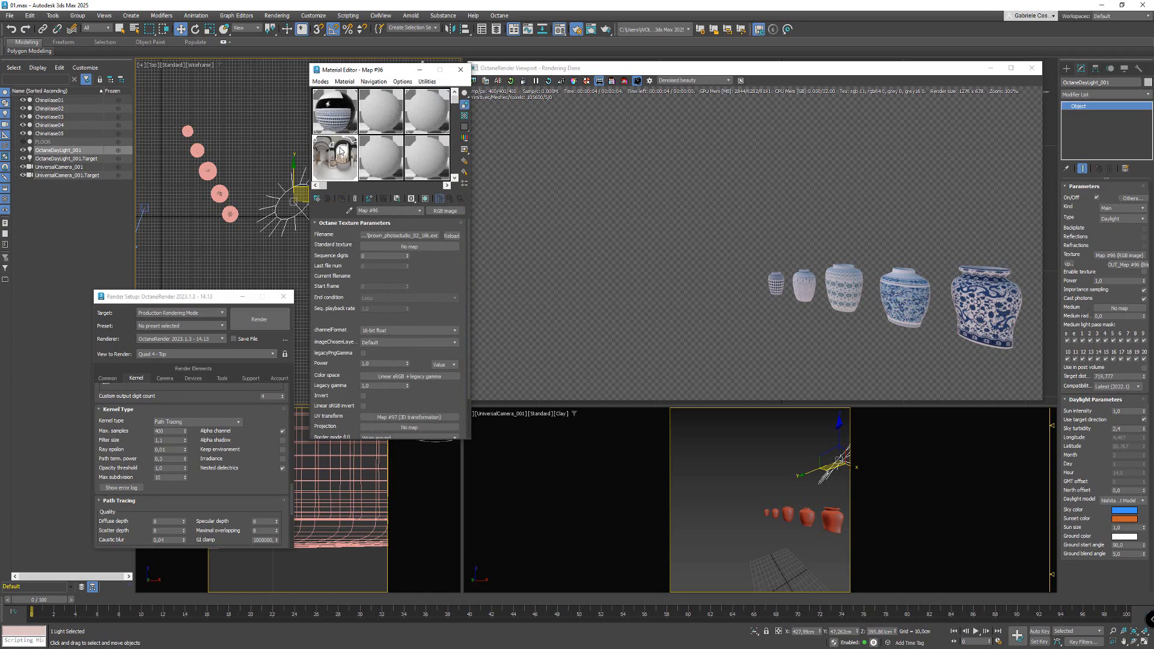
{"action": "mouse_move", "coordinate": [338, 165]}
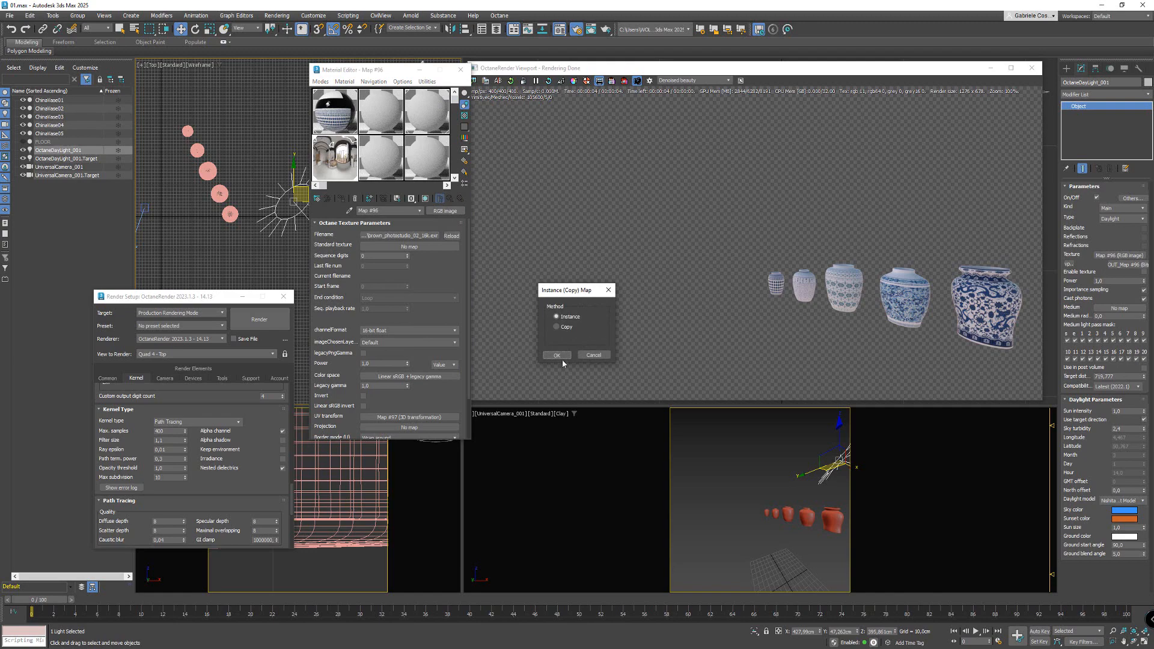
- Link the HDRI map to the daylight's Texture slot as an Instance
{"action": "left_click", "coordinate": [556, 355]}
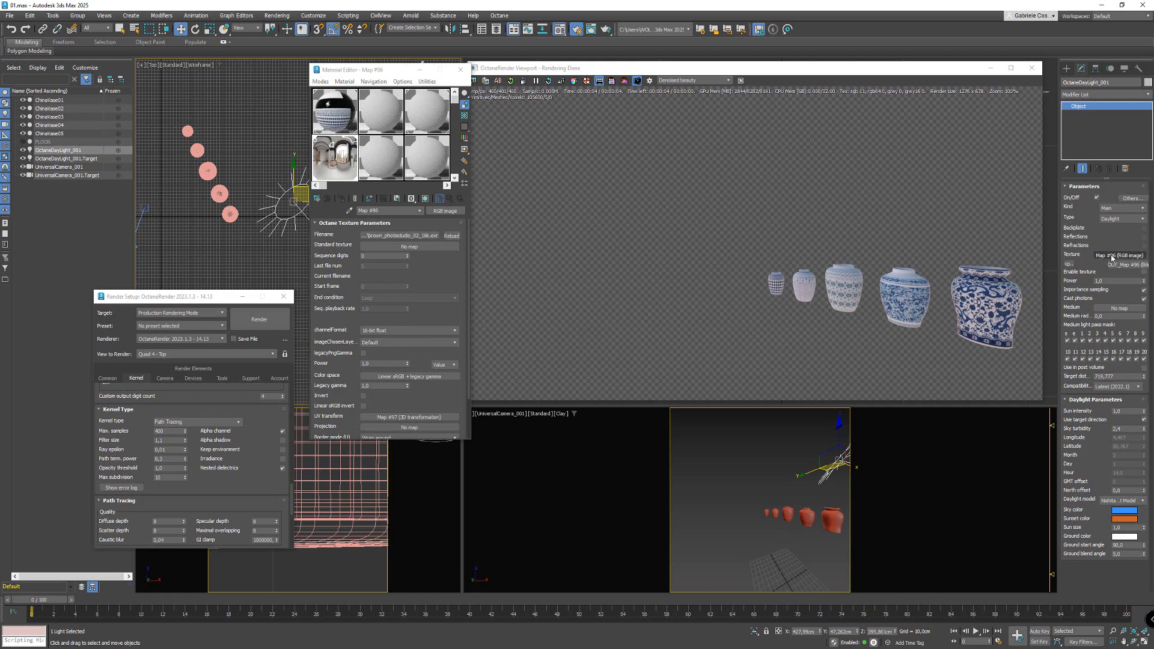
{"action": "mouse_move", "coordinate": [1140, 218]}
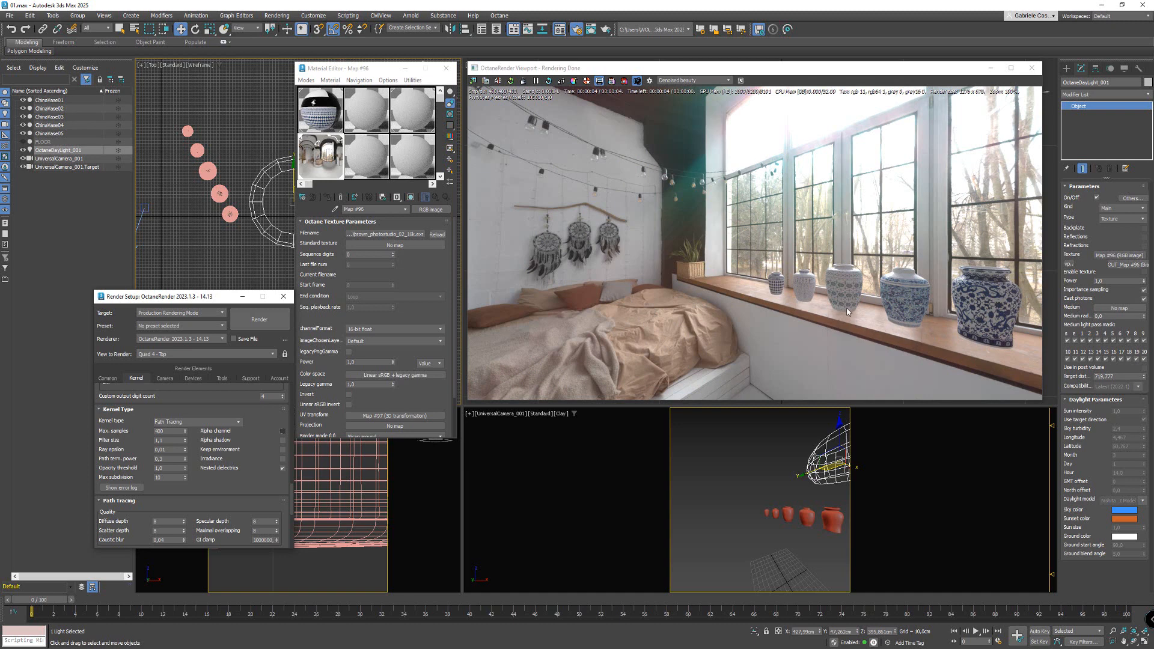
{"action": "mouse_move", "coordinate": [741, 293]}
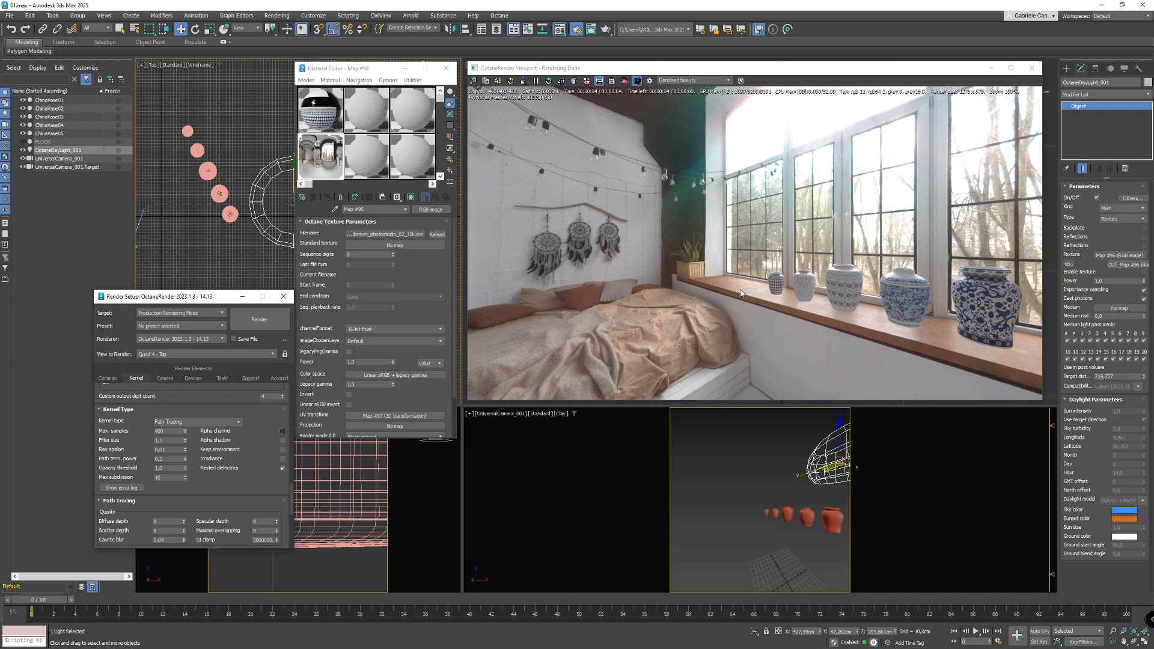
{"action": "mouse_move", "coordinate": [175, 219]}
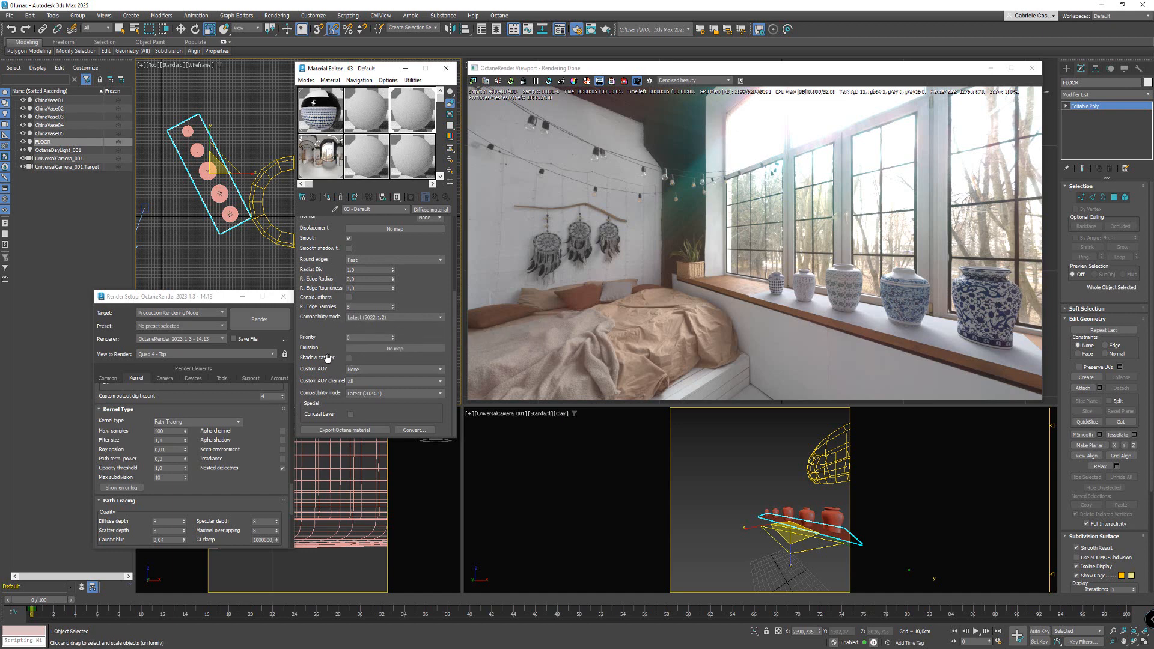
{"action": "mouse_move", "coordinate": [350, 358]}
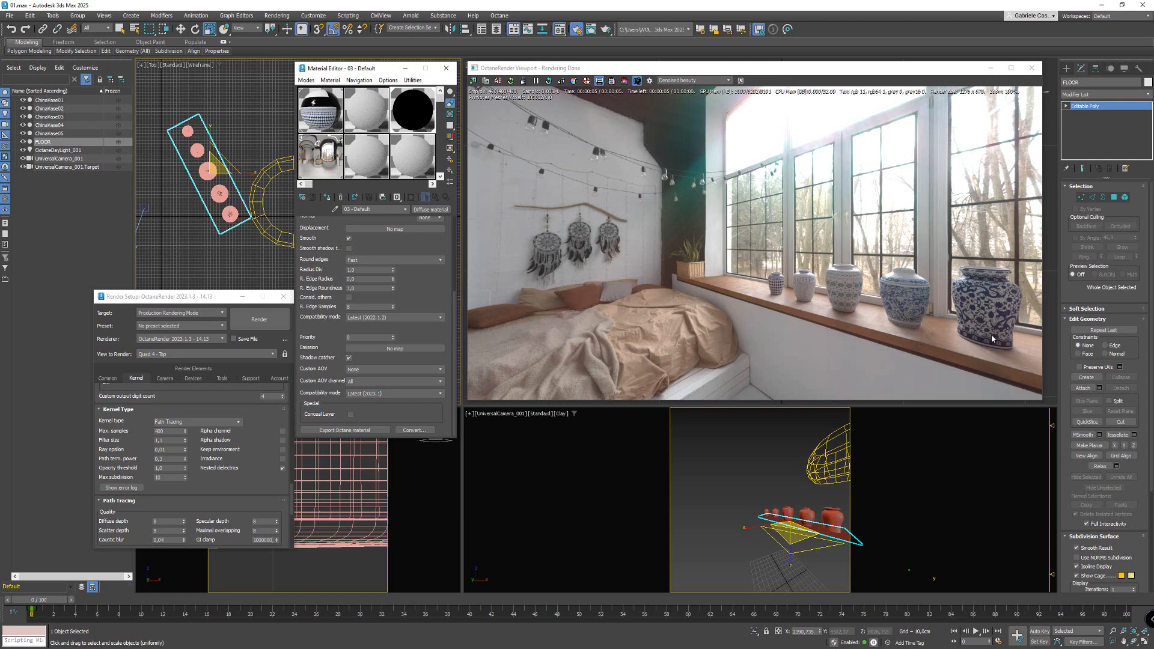
{"action": "mouse_move", "coordinate": [272, 189]}
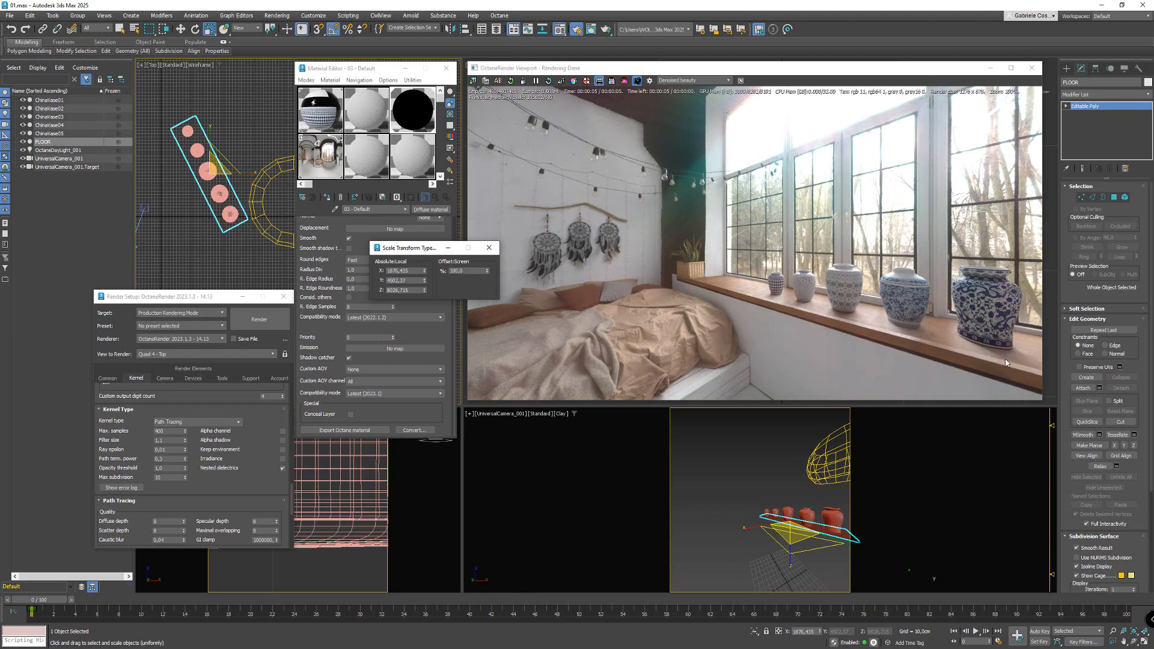
- Add an Octane Geometry Properties modifier to the FLOOR object
{"action": "left_click", "coordinate": [1131, 95]}
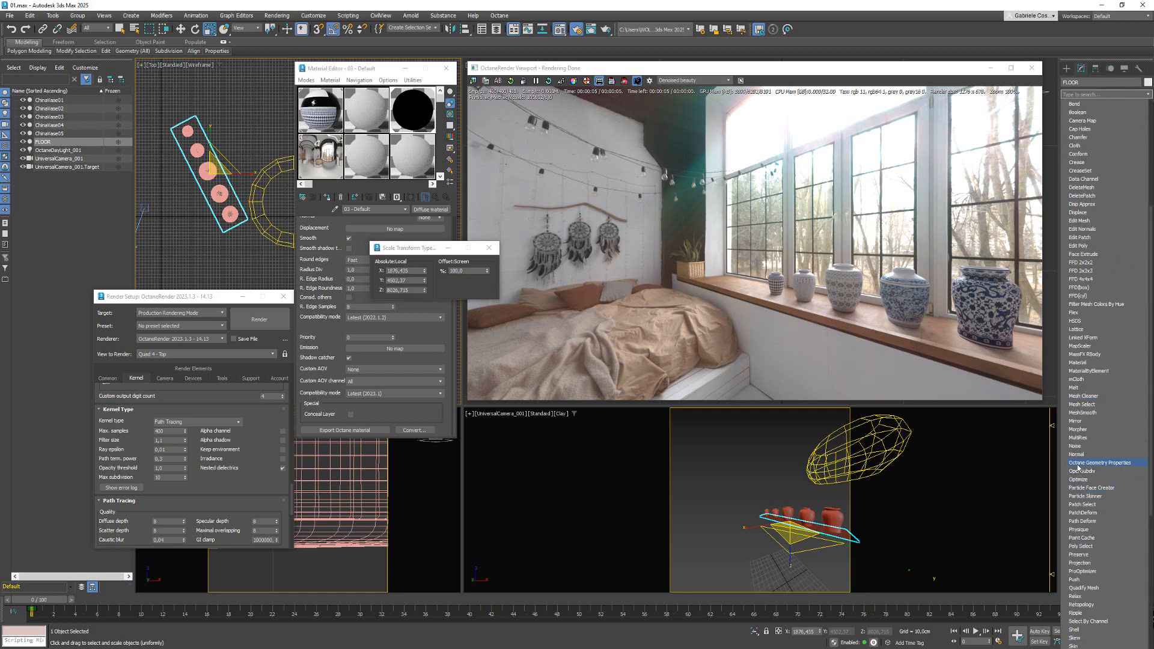
{"action": "mouse_move", "coordinate": [1121, 465]}
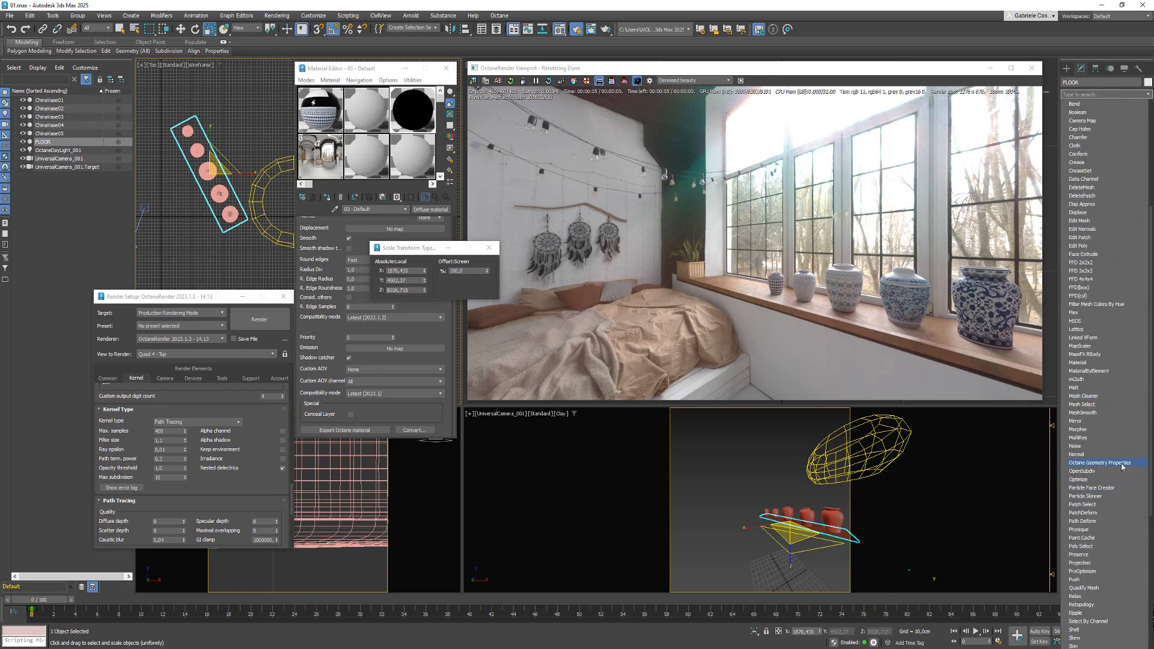
{"action": "left_click", "coordinate": [1105, 463]}
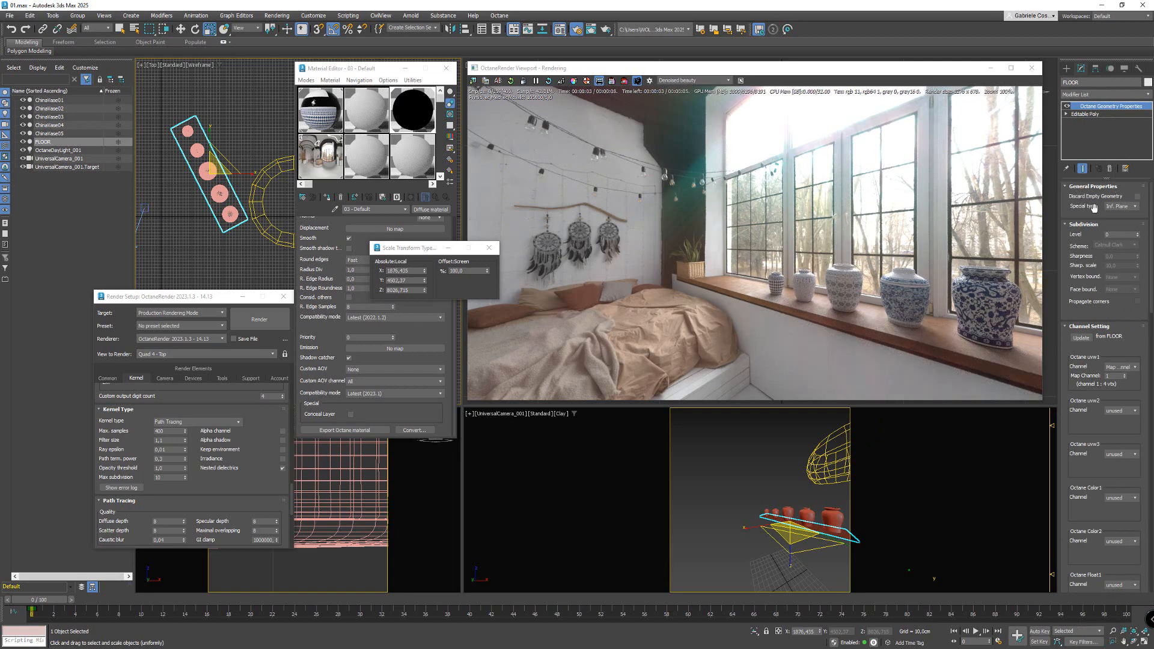
{"action": "mouse_move", "coordinate": [1118, 206]}
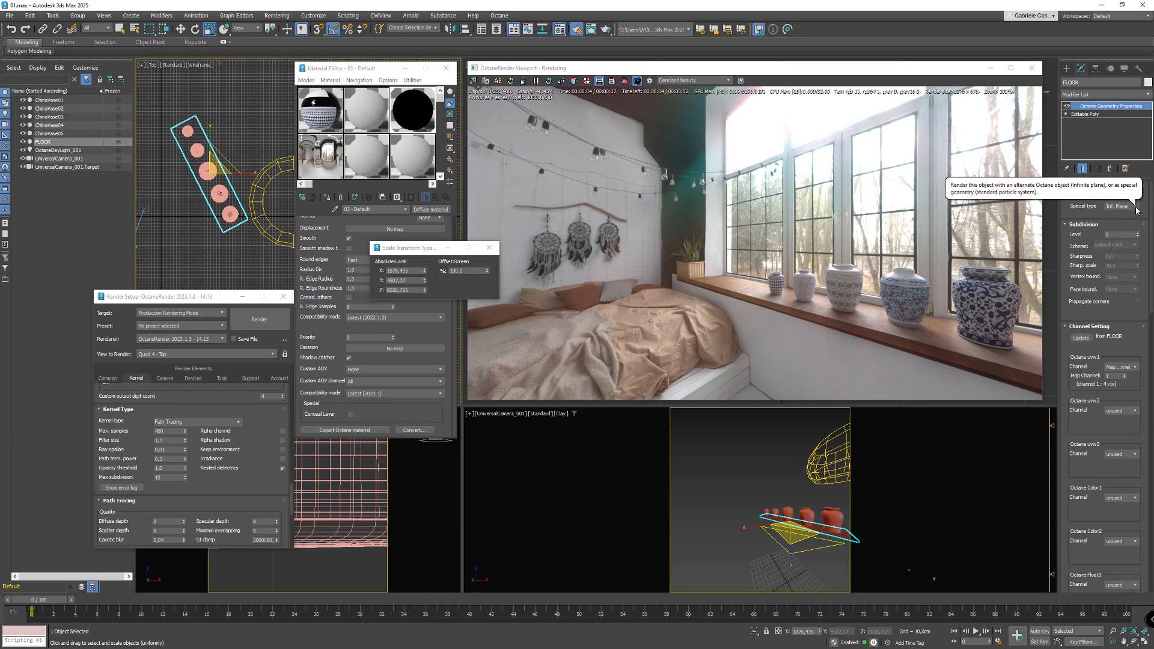
- Set the floor's Special type to Inf. Plane
{"action": "left_click", "coordinate": [1118, 206]}
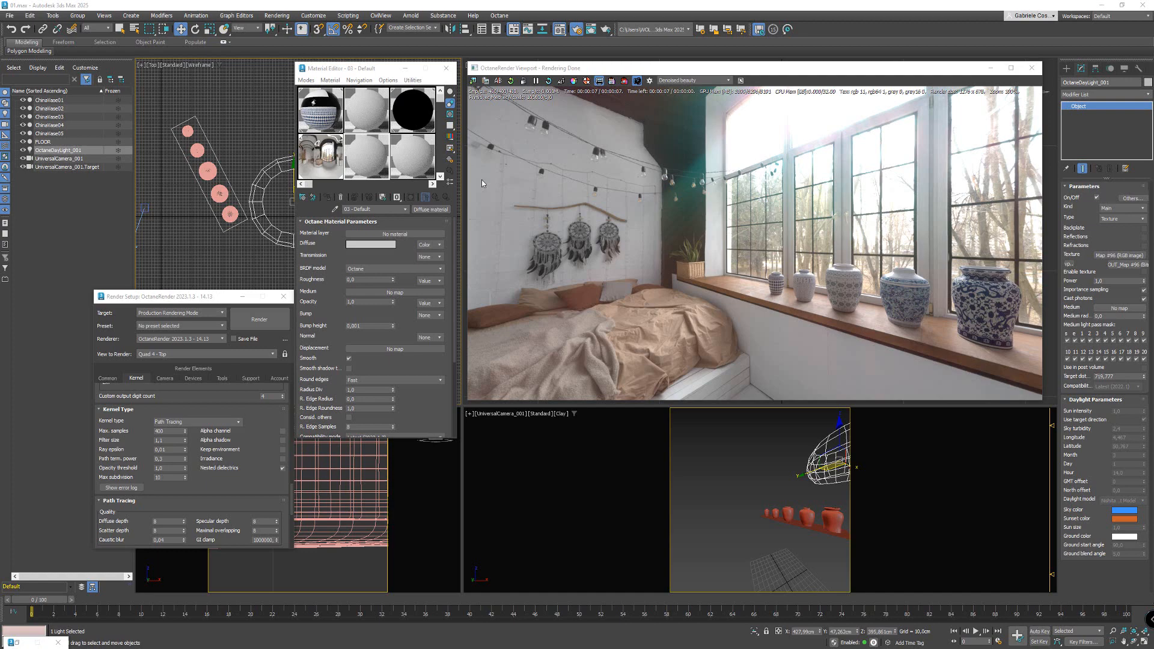
{"action": "mouse_move", "coordinate": [304, 199]}
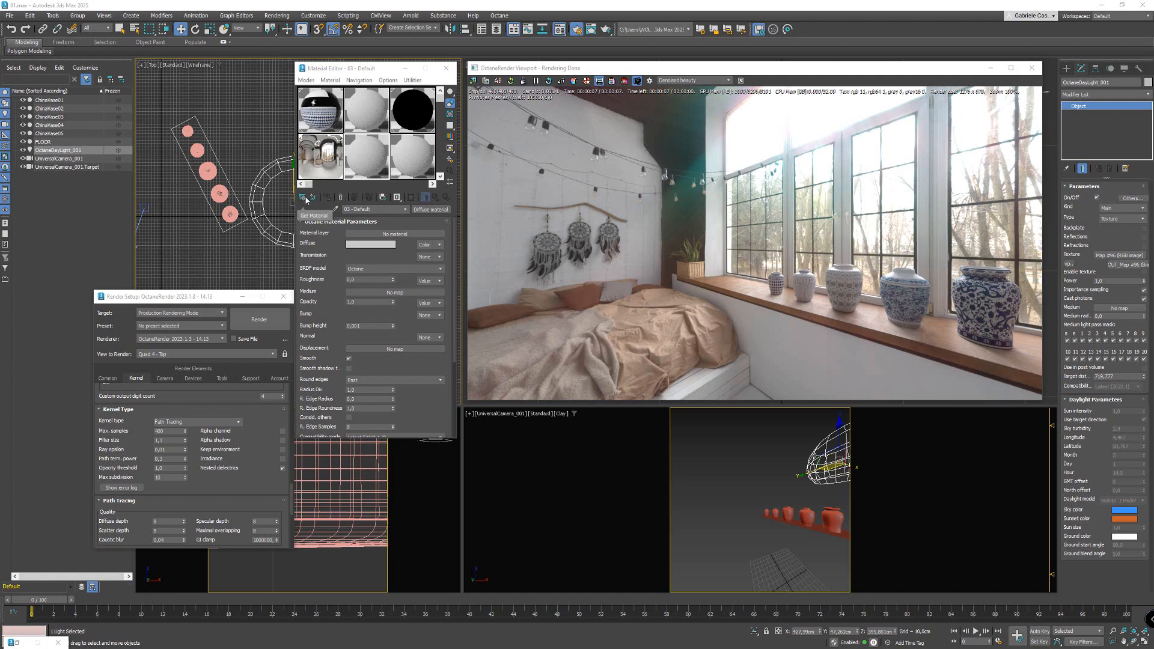
- Open the Material/Map Browser with Get Material in the Material Editor
{"action": "left_click", "coordinate": [313, 215]}
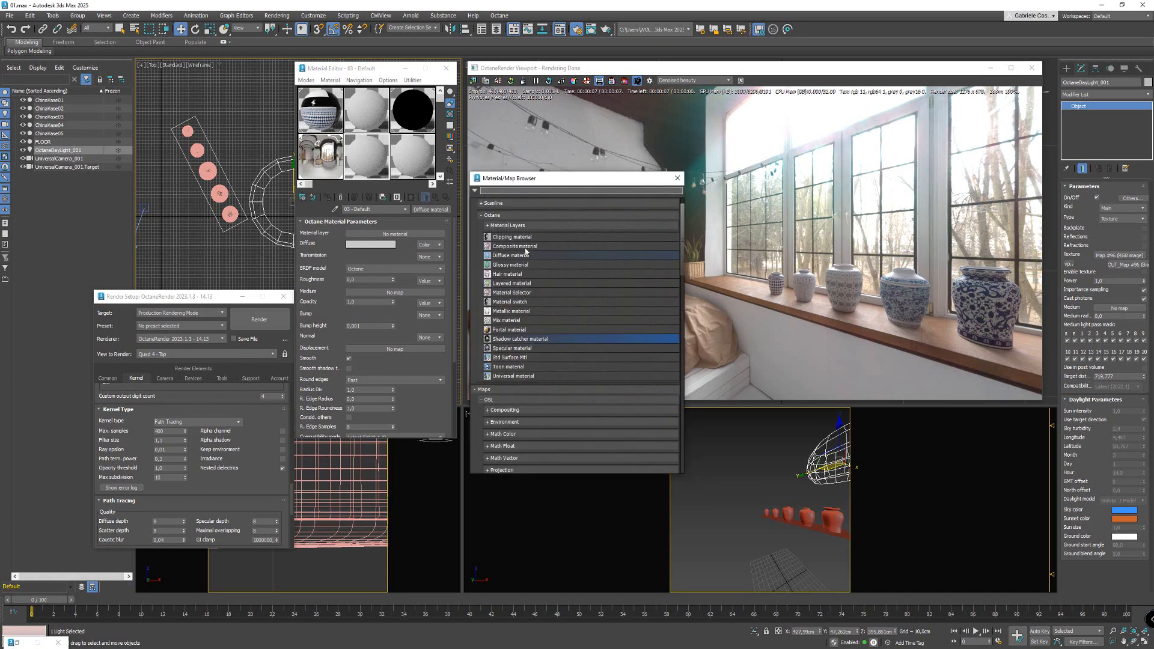